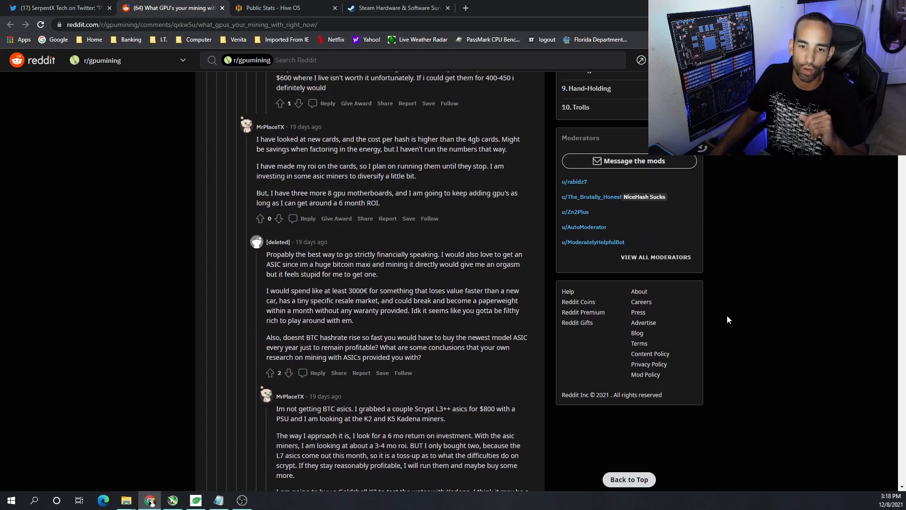
# - Scroll the r/gpumining thread back up to the original post
pyautogui.scroll(3)
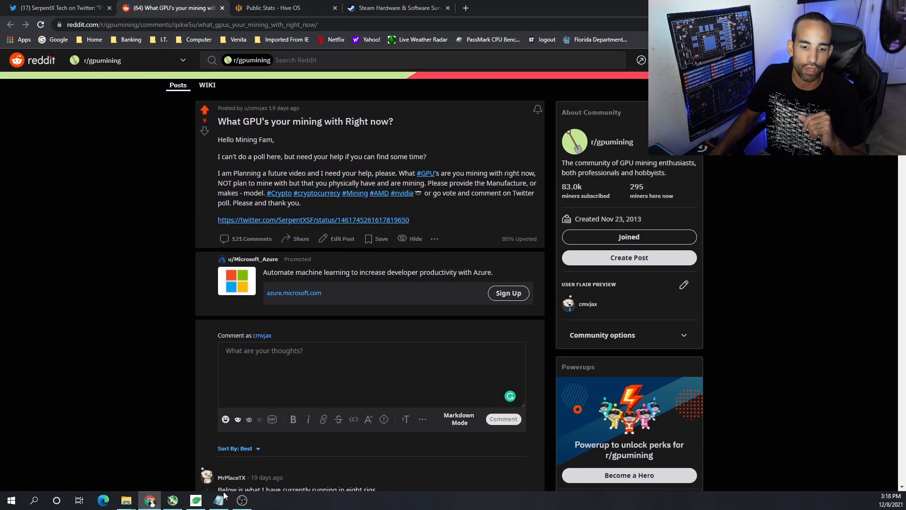
# - Review the Reddit GPU tallies in 'data on reddit.txt', check the Twitter poll, then move to HiveOS stats
pyautogui.click(218, 500)
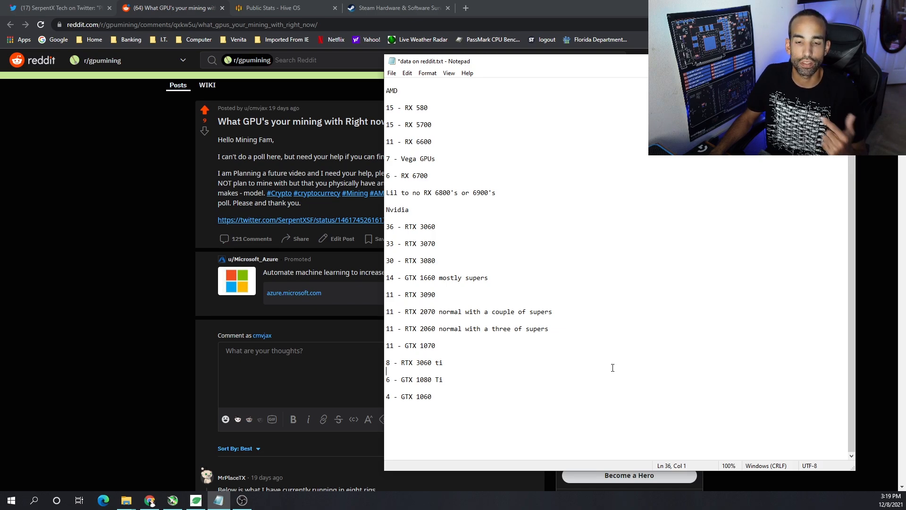
pyautogui.moveTo(530, 281)
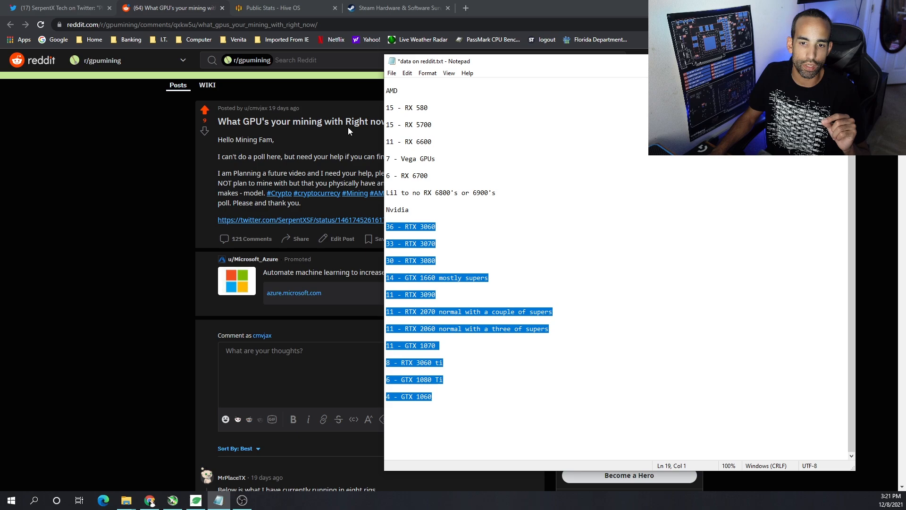
pyautogui.click(54, 8)
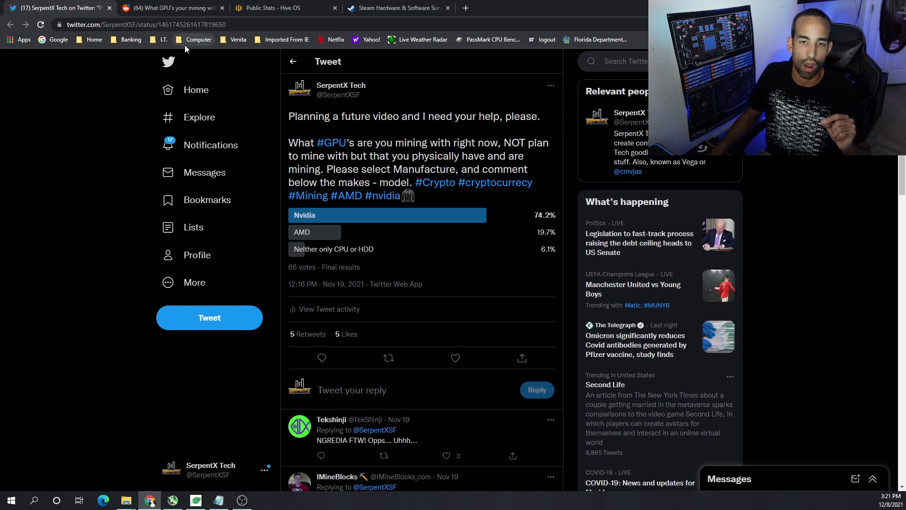
pyautogui.click(271, 7)
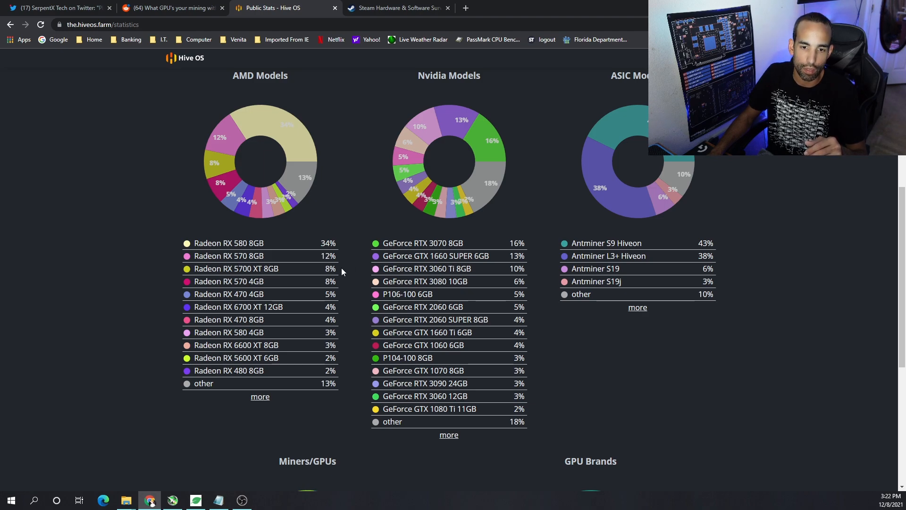
pyautogui.moveTo(341, 282)
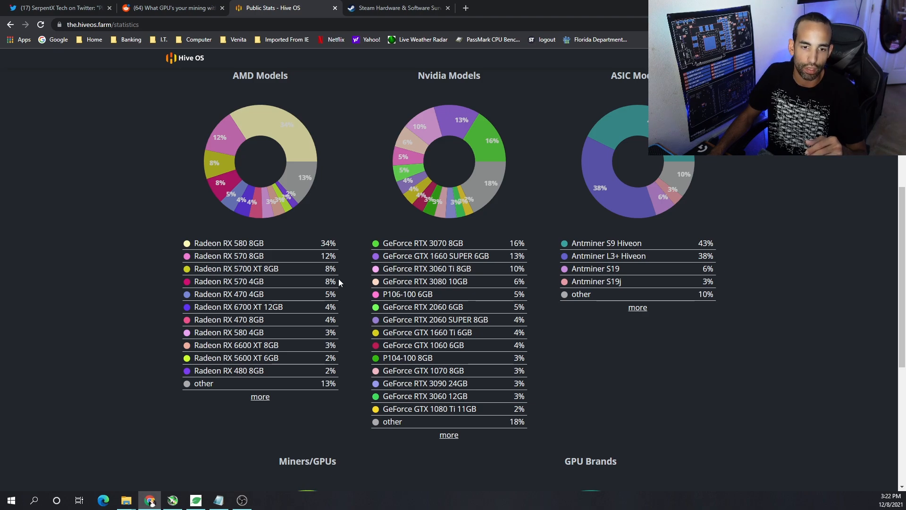
pyautogui.moveTo(337, 313)
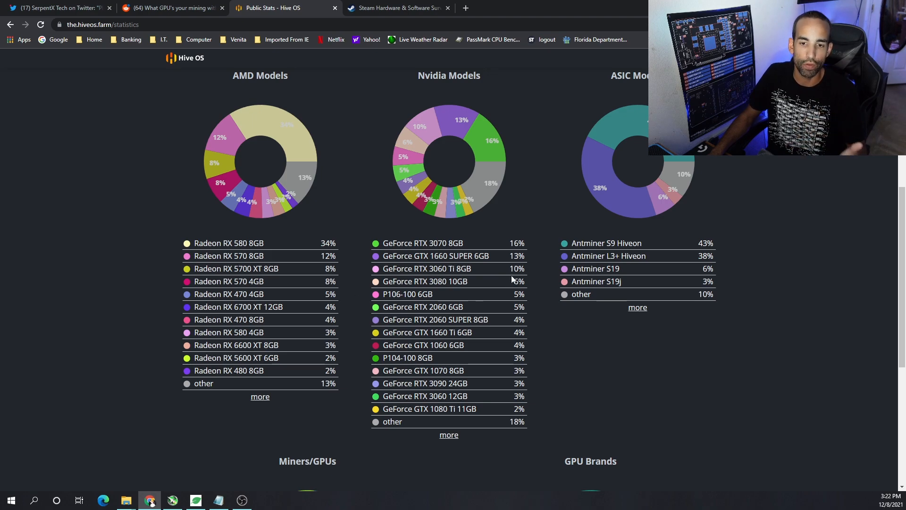
pyautogui.moveTo(500, 256)
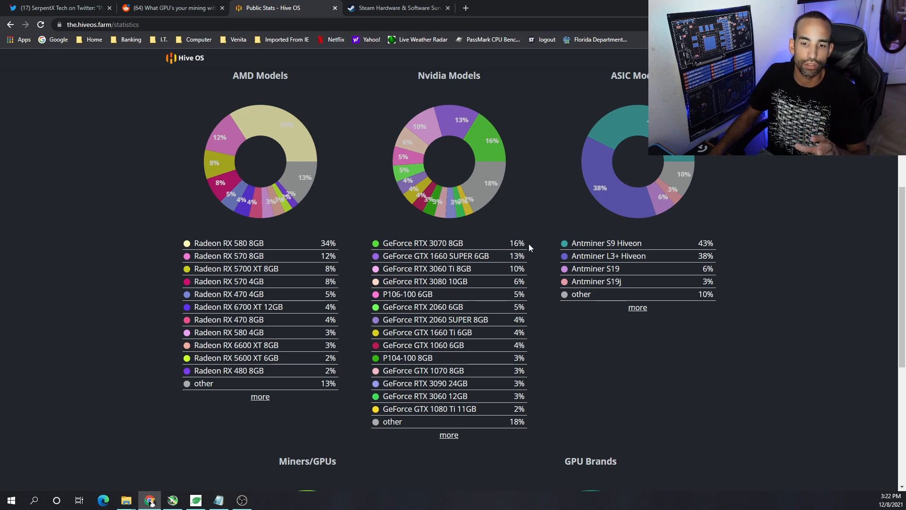
# - Highlight a value on the HiveOS AMD/Nvidia model share charts while comparing with the Reddit tallies
pyautogui.moveTo(433, 243); pyautogui.dragTo(517, 242)
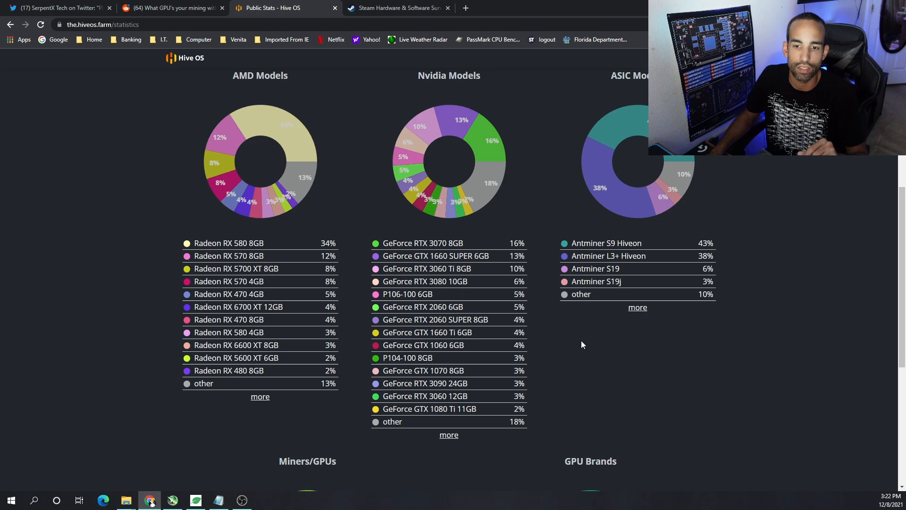
pyautogui.moveTo(784, 448)
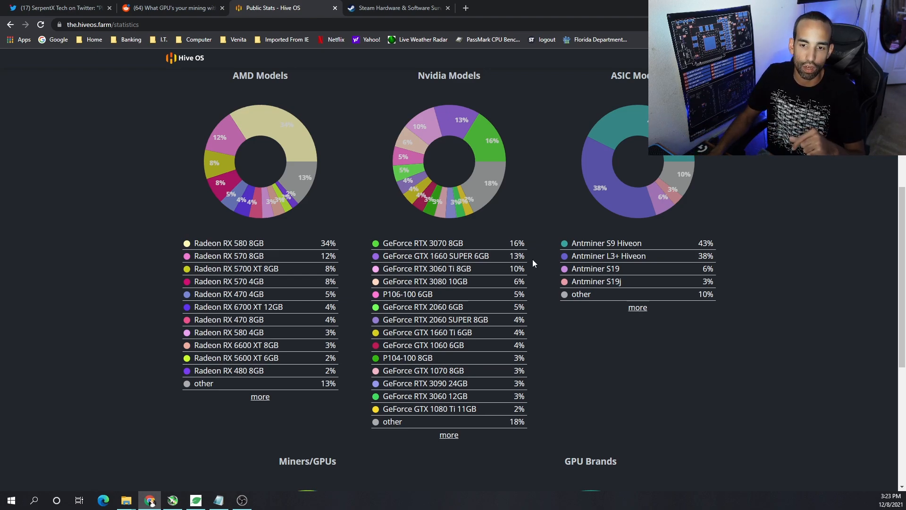
pyautogui.moveTo(531, 266)
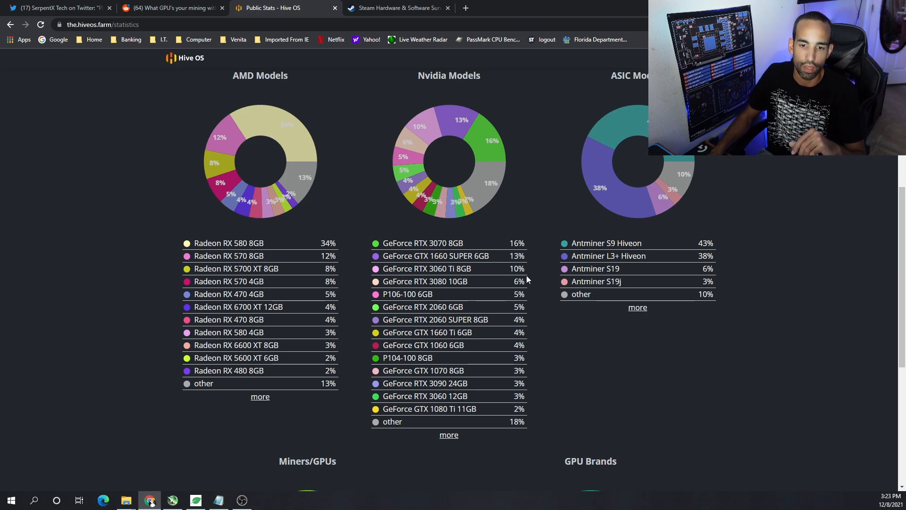
pyautogui.moveTo(527, 283)
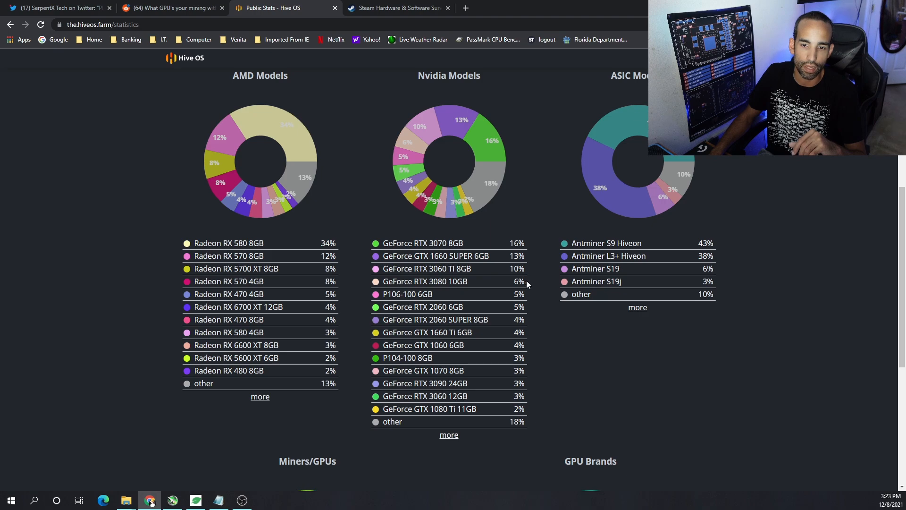
pyautogui.moveTo(524, 298)
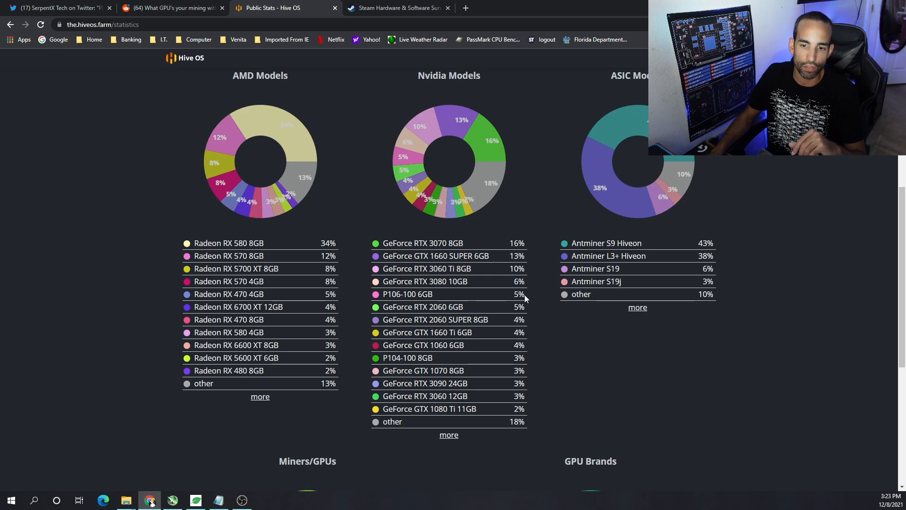
pyautogui.moveTo(554, 332)
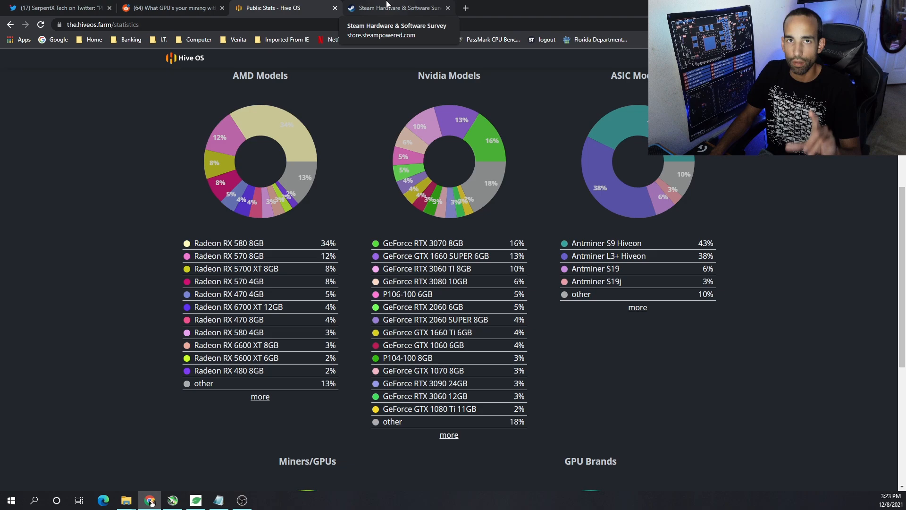
# - Mark the RTX 2060, RTX 3060 Laptop and RTX 3070 rows in the Steam All Video Cards table while comparing shares
pyautogui.click(397, 8)
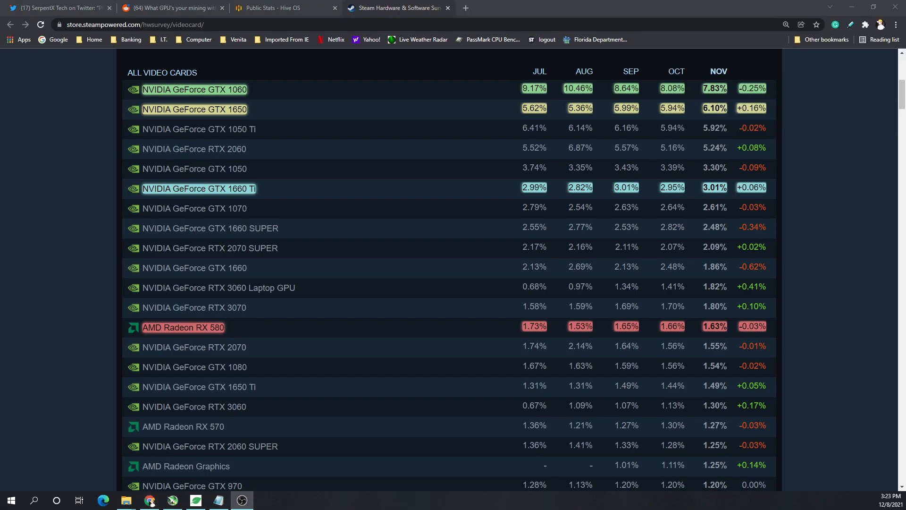
pyautogui.moveTo(551, 126)
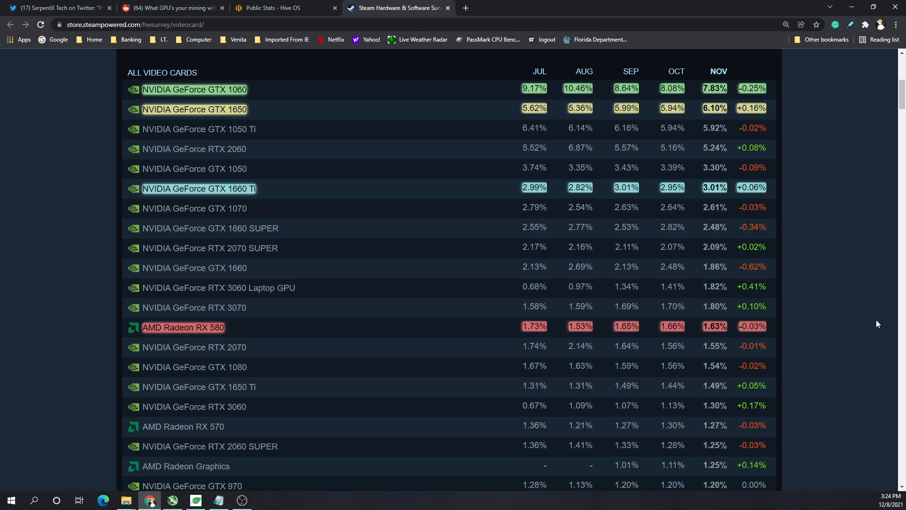
pyautogui.moveTo(846, 311)
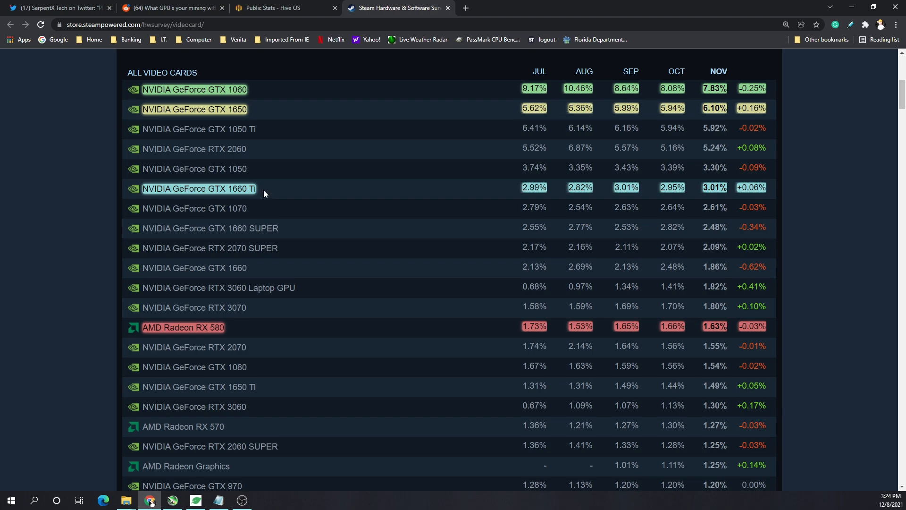
pyautogui.doubleClick(227, 149)
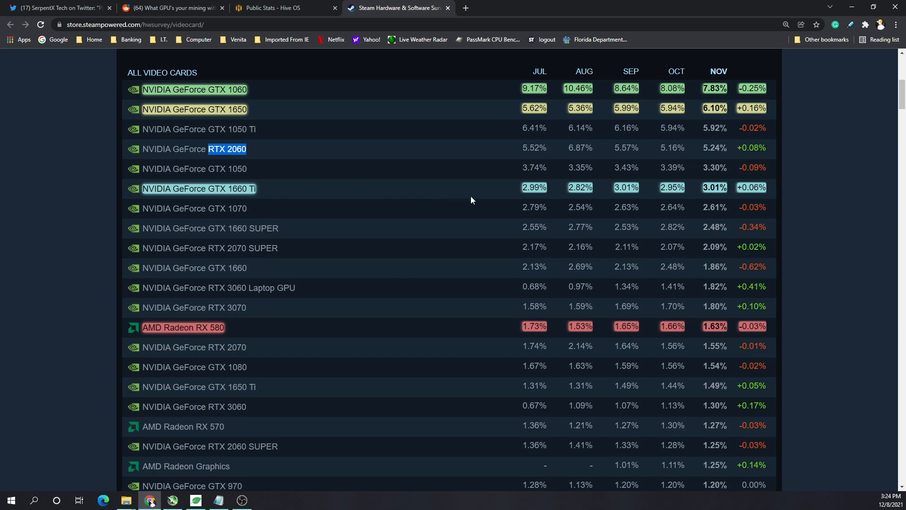
pyautogui.moveTo(237, 331)
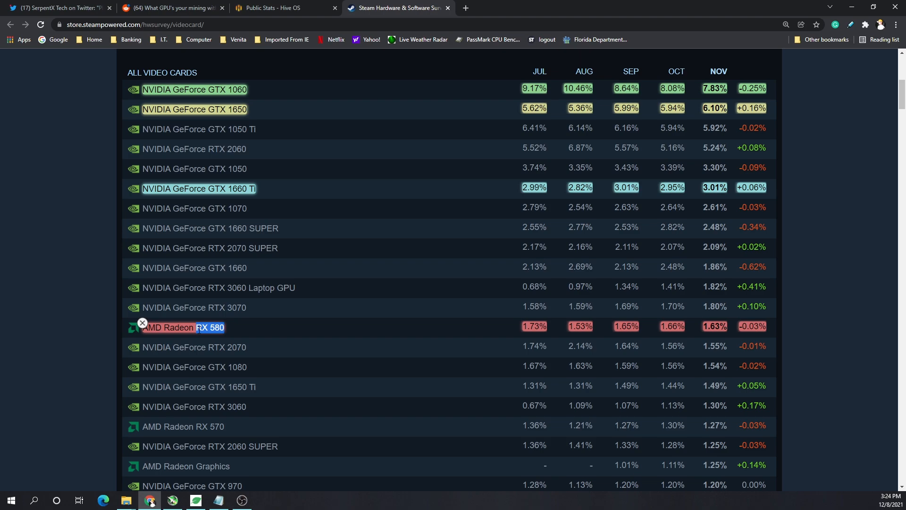
pyautogui.scroll(-3)
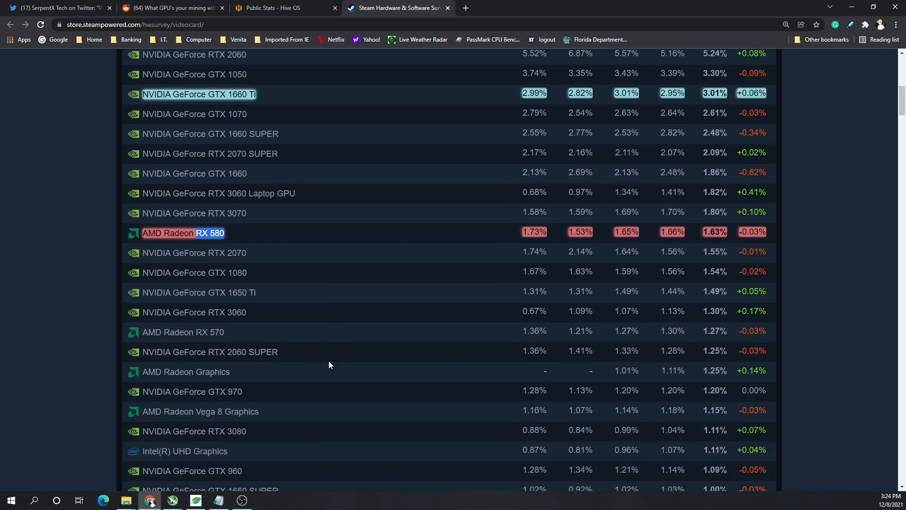
pyautogui.scroll(-3)
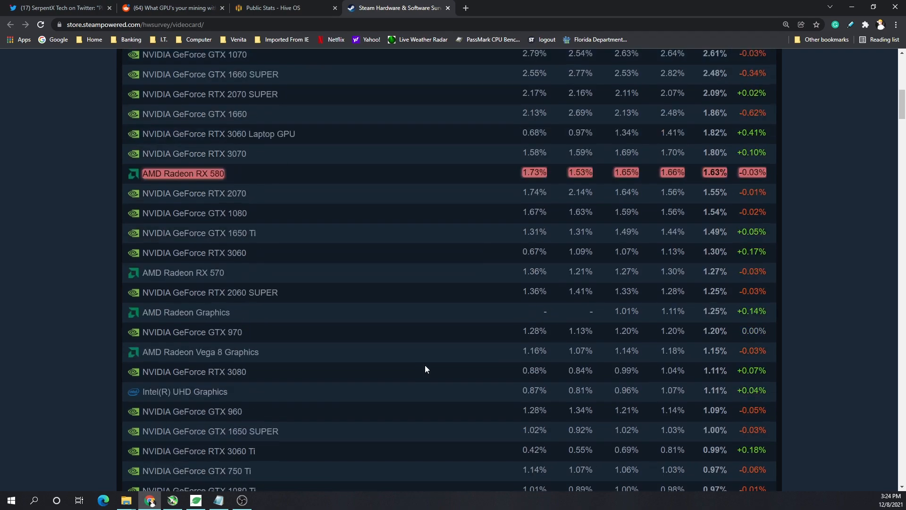
pyautogui.scroll(3)
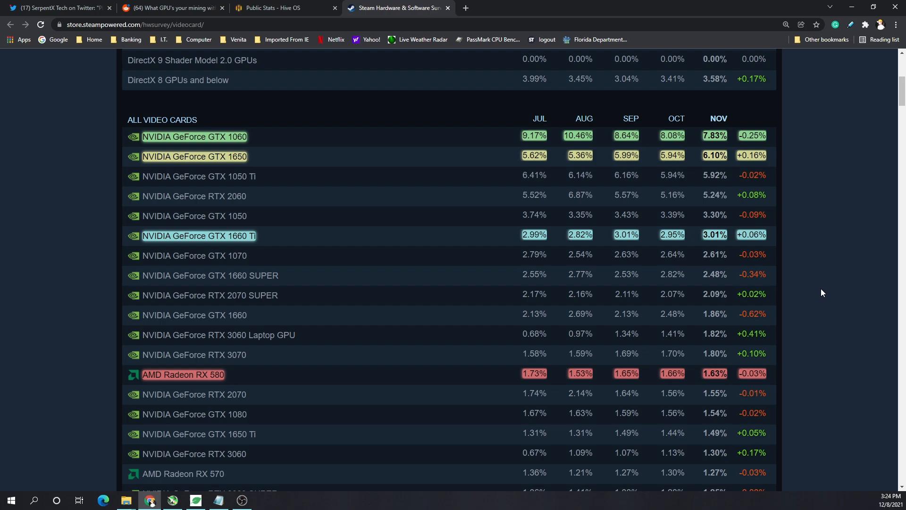
pyautogui.moveTo(552, 332)
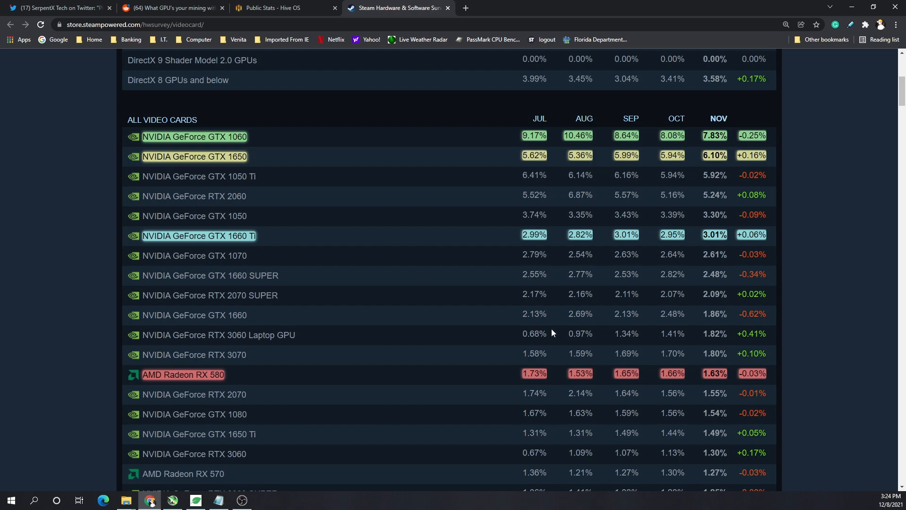
pyautogui.moveTo(472, 356)
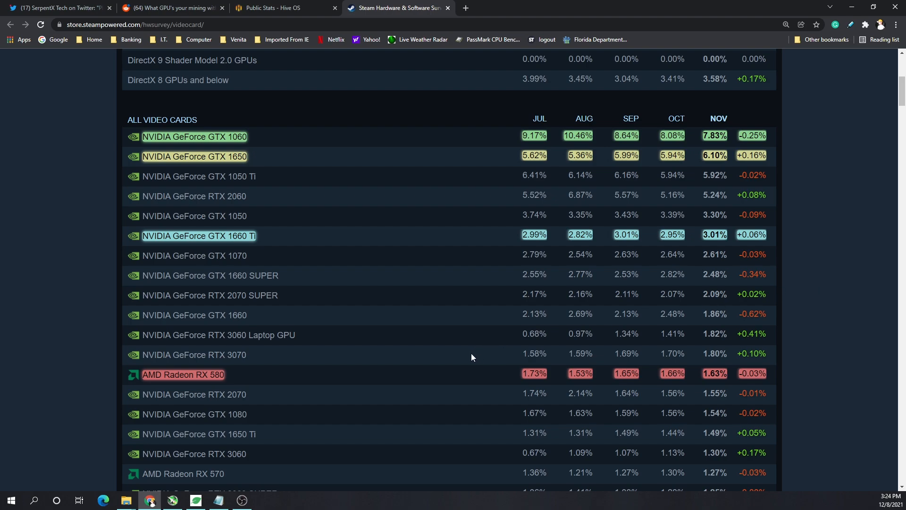
pyautogui.doubleClick(289, 335)
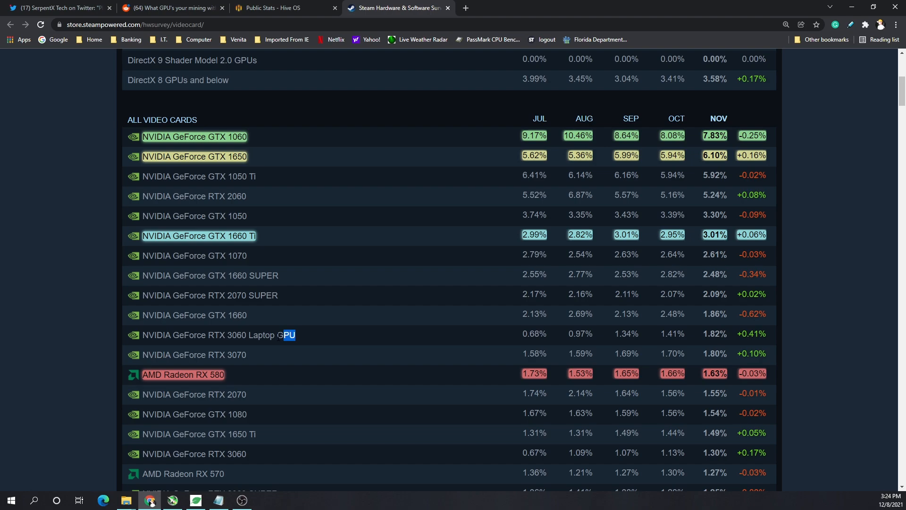
pyautogui.doubleClick(220, 354)
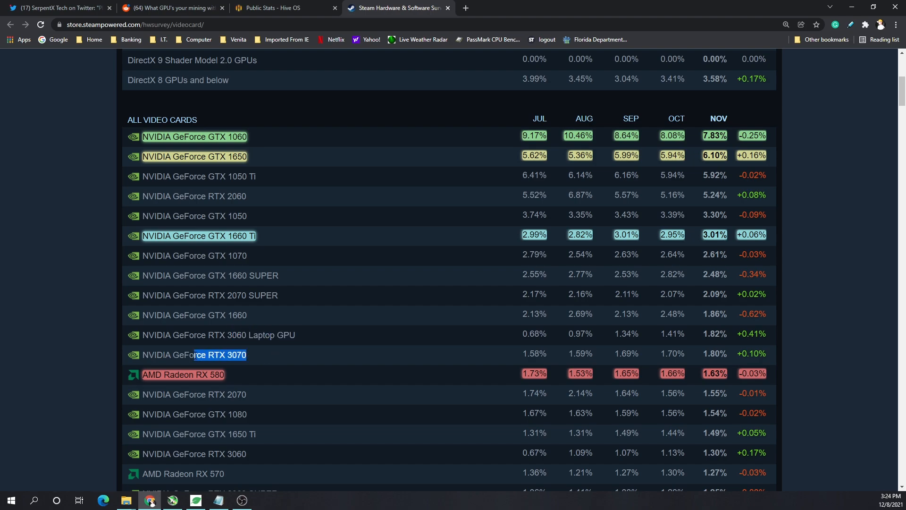
# - Return to HiveOS stats and bring the Miners/GPUs and 56% Nvidia vs 44% AMD brand charts into view
pyautogui.click(284, 7)
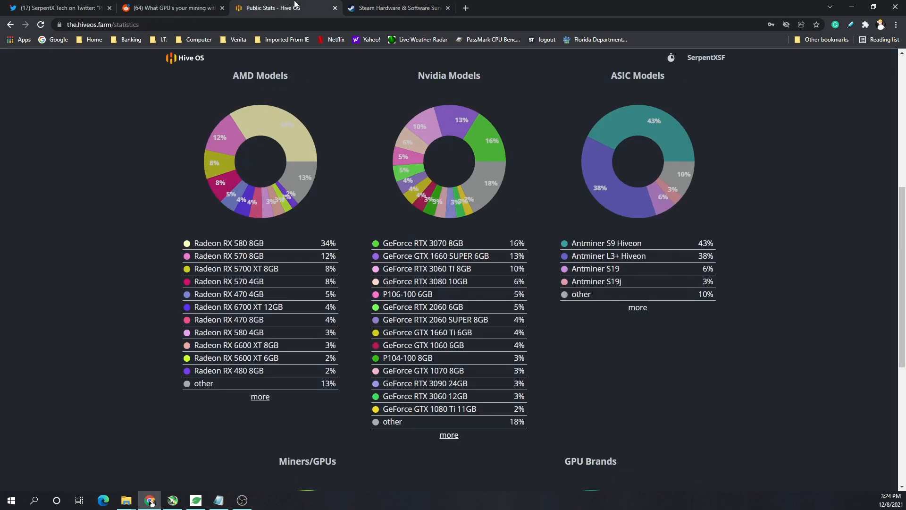
pyautogui.scroll(-3)
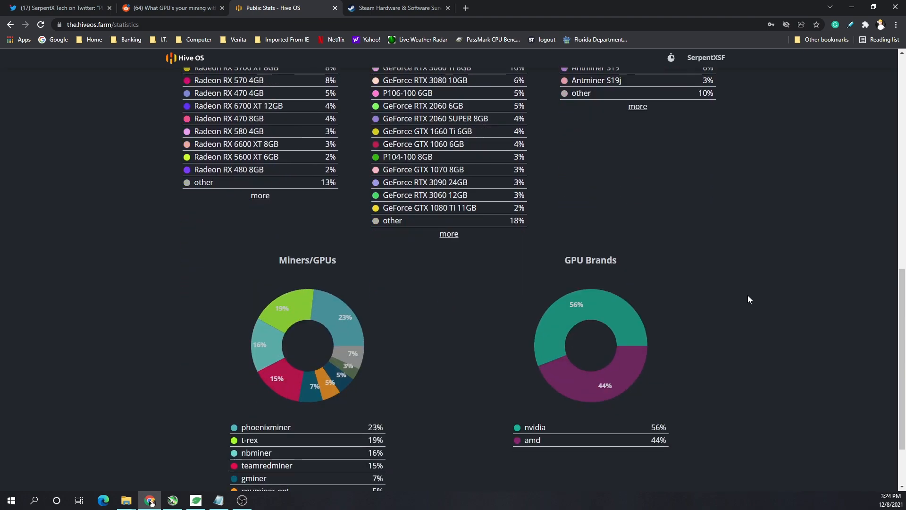
pyautogui.scroll(-3)
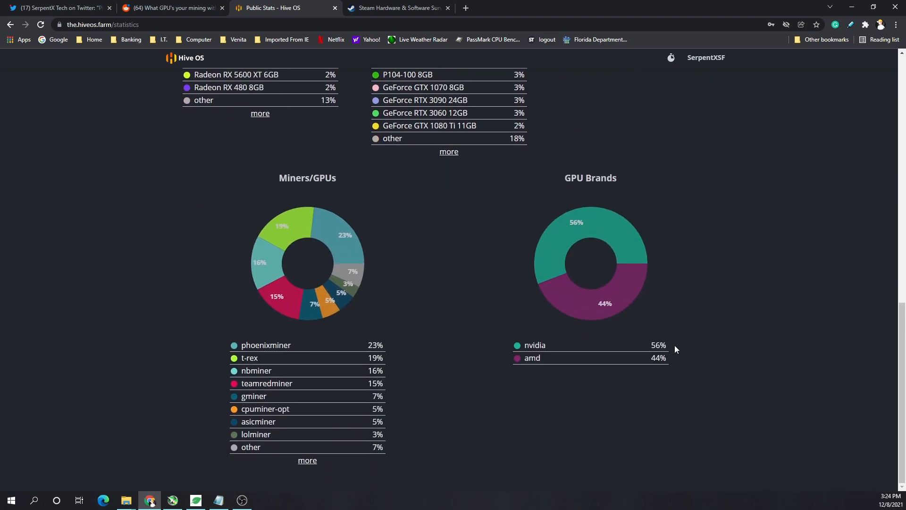
pyautogui.moveTo(526, 345); pyautogui.dragTo(664, 345)
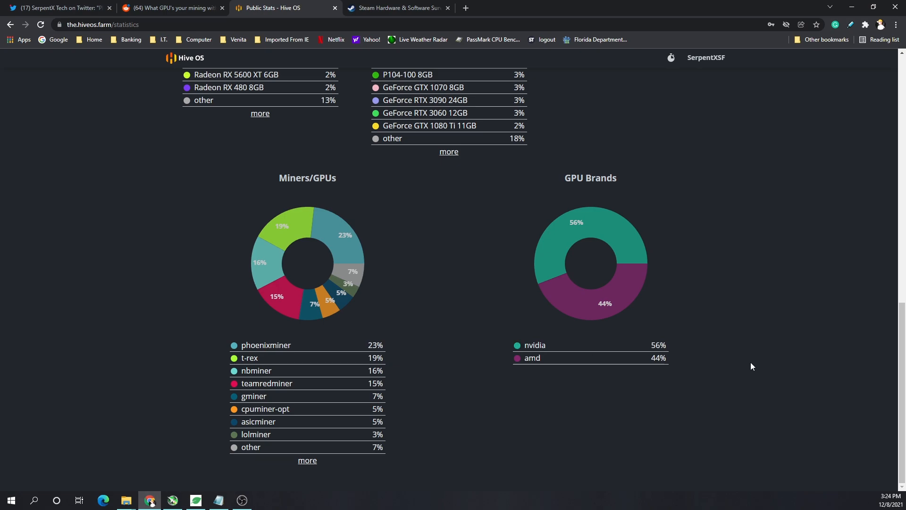
pyautogui.moveTo(745, 358)
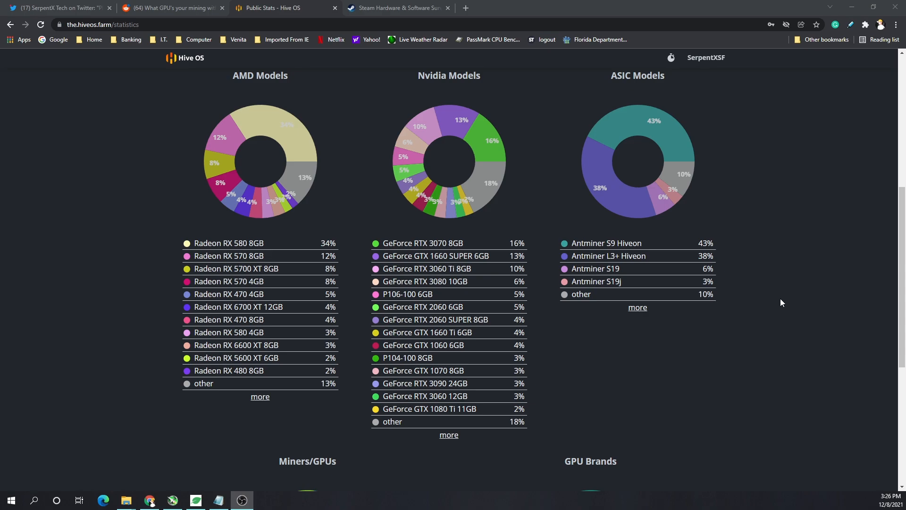
pyautogui.moveTo(776, 283)
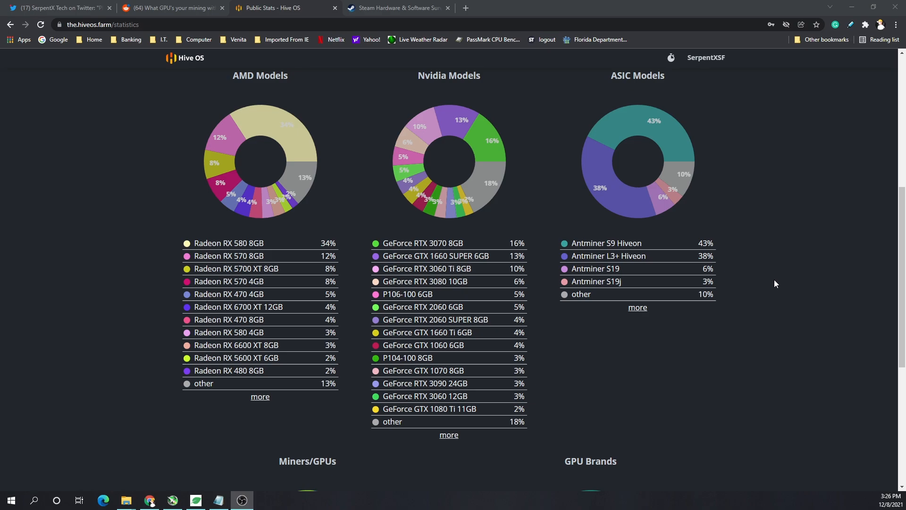
pyautogui.moveTo(773, 277)
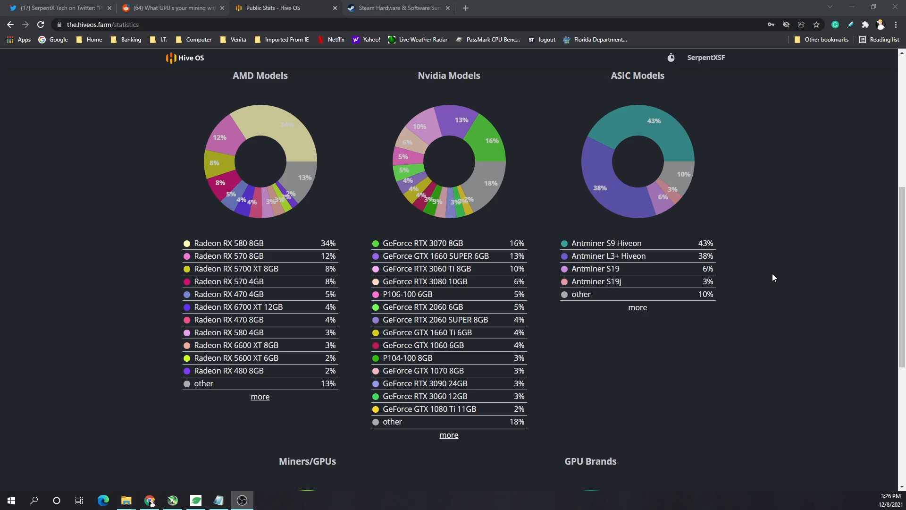